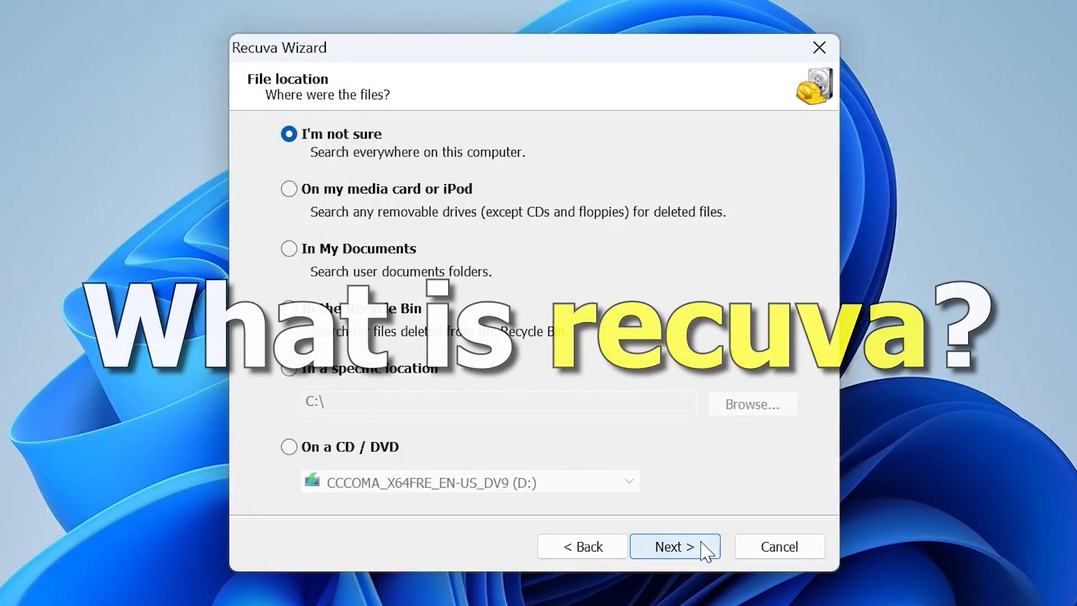
- Run the everywhere scan and select the wdgts_conf[1].json result among the 219 found files
click(673, 546)
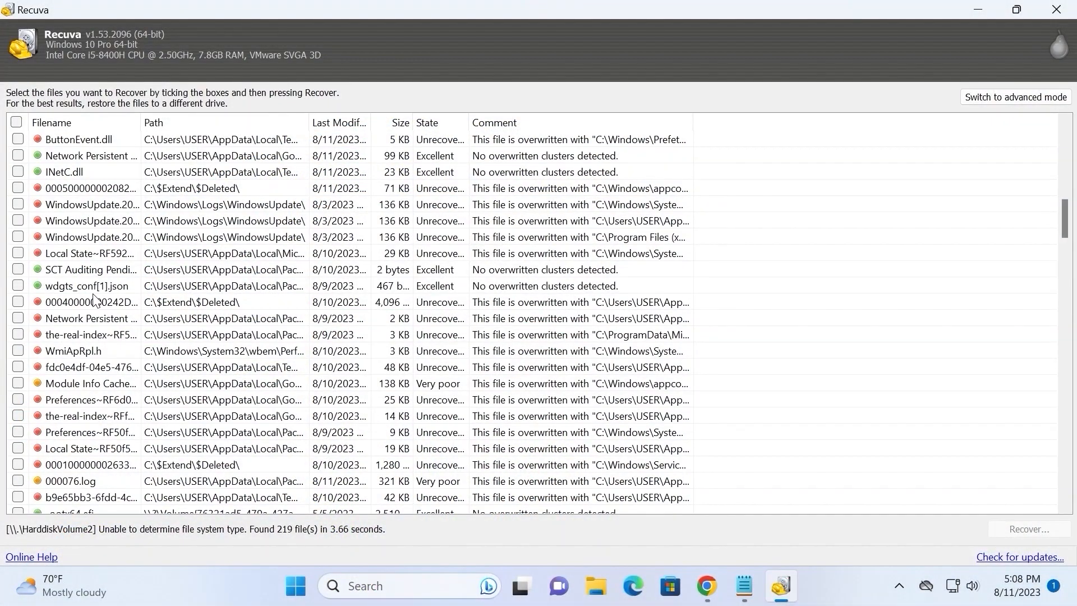
click(88, 286)
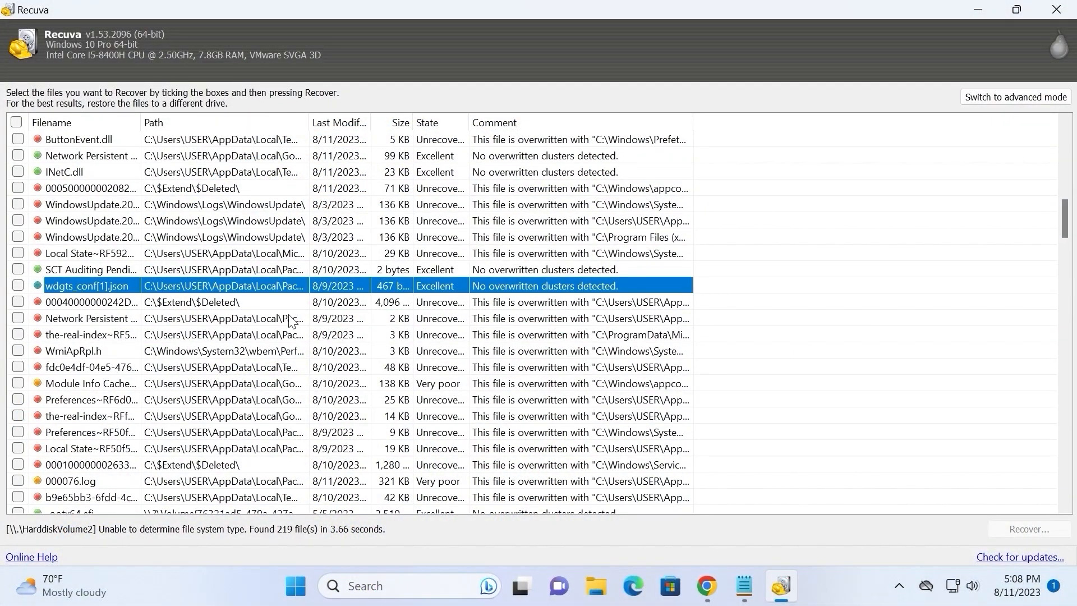
mouse_move(855, 470)
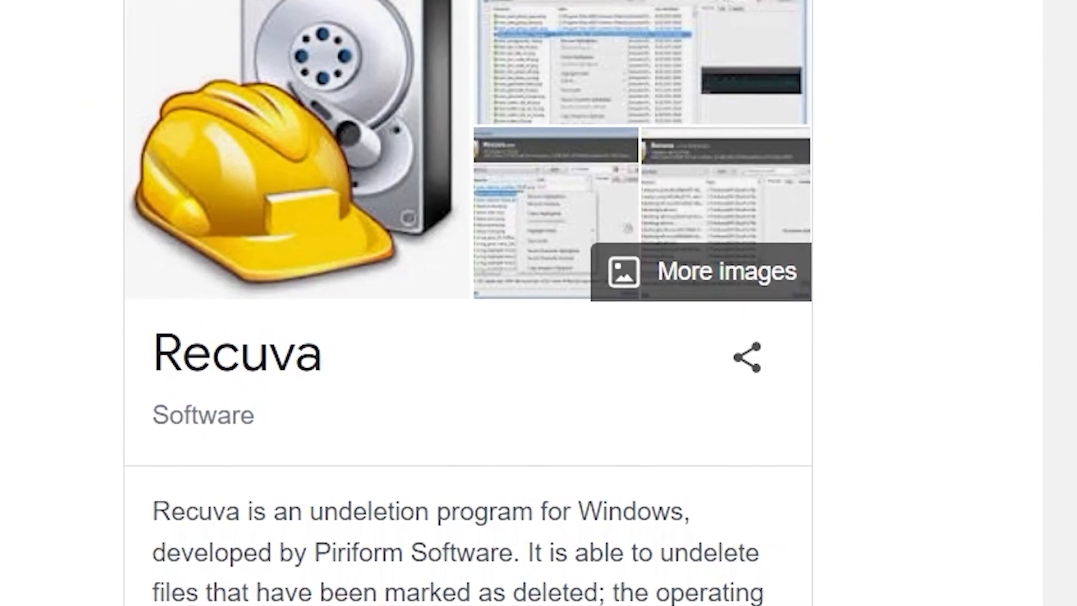
text(www.ccleaner.com/recuva)
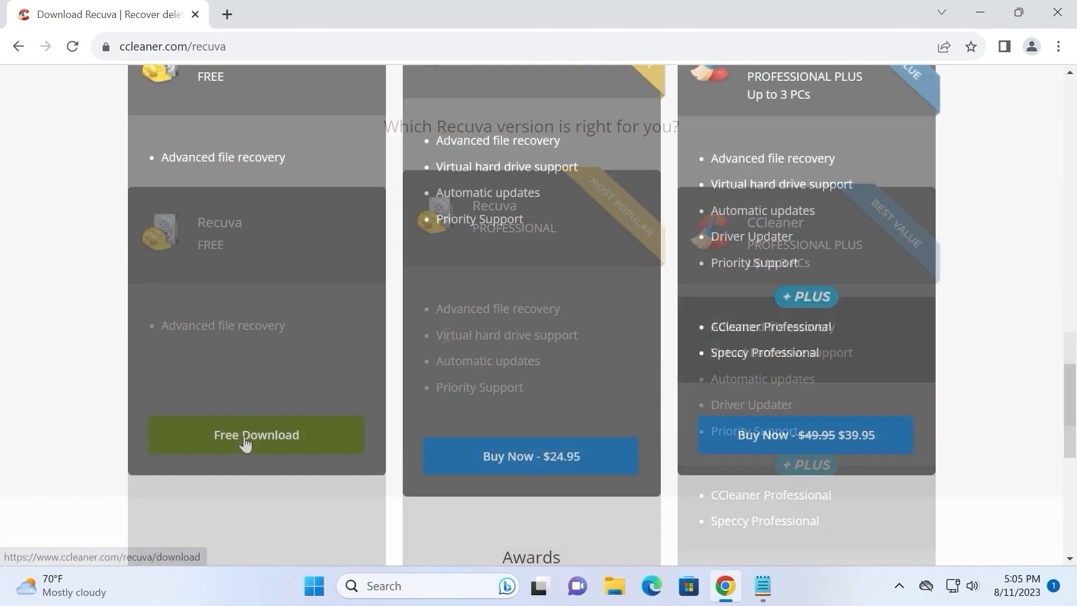
- Get the free Recuva edition from the comparison table's green Download button
click(256, 435)
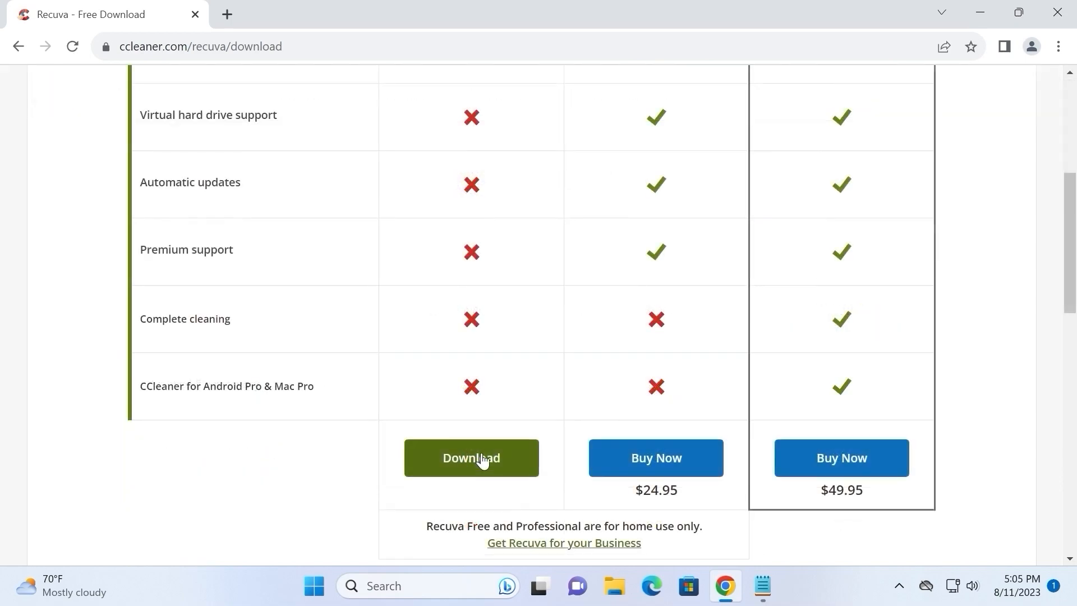
click(471, 457)
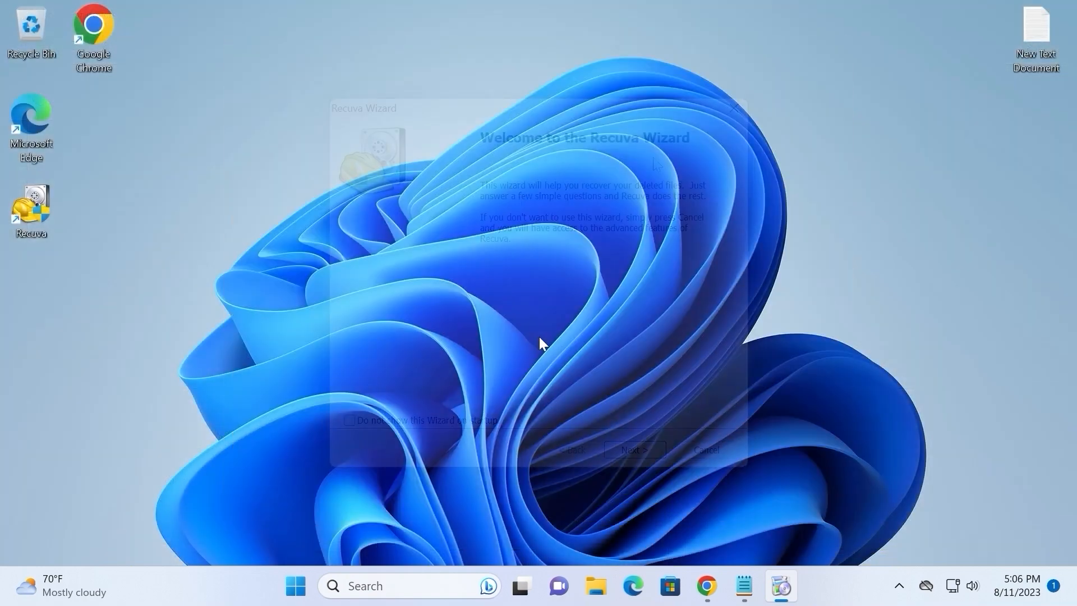
- Complete the wizard with All Files and the 'I'm not sure' location, and start scanning
click(633, 449)
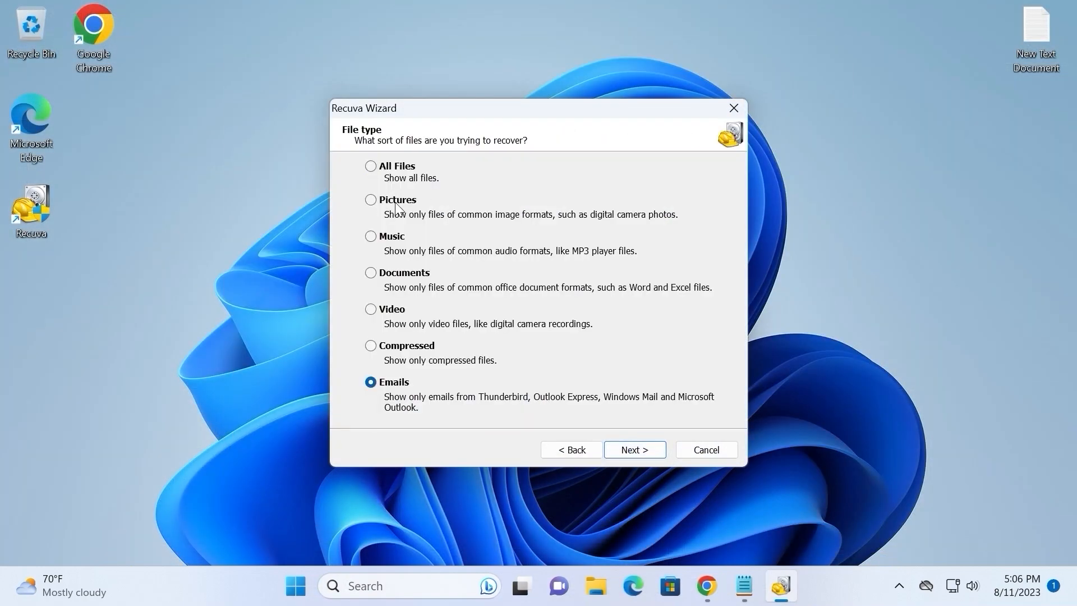
click(371, 165)
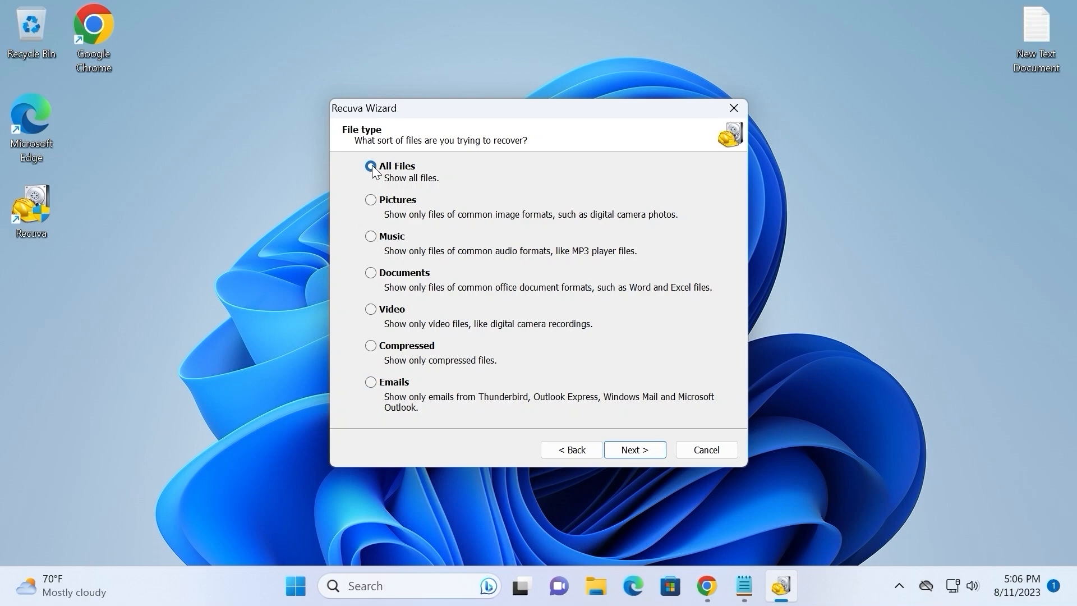
click(634, 449)
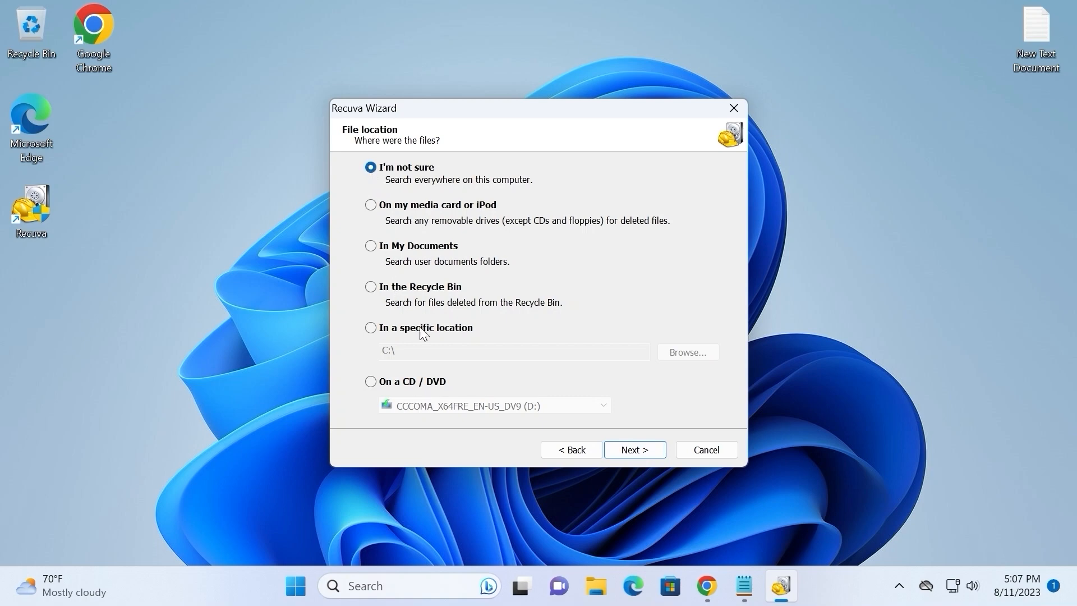
click(634, 450)
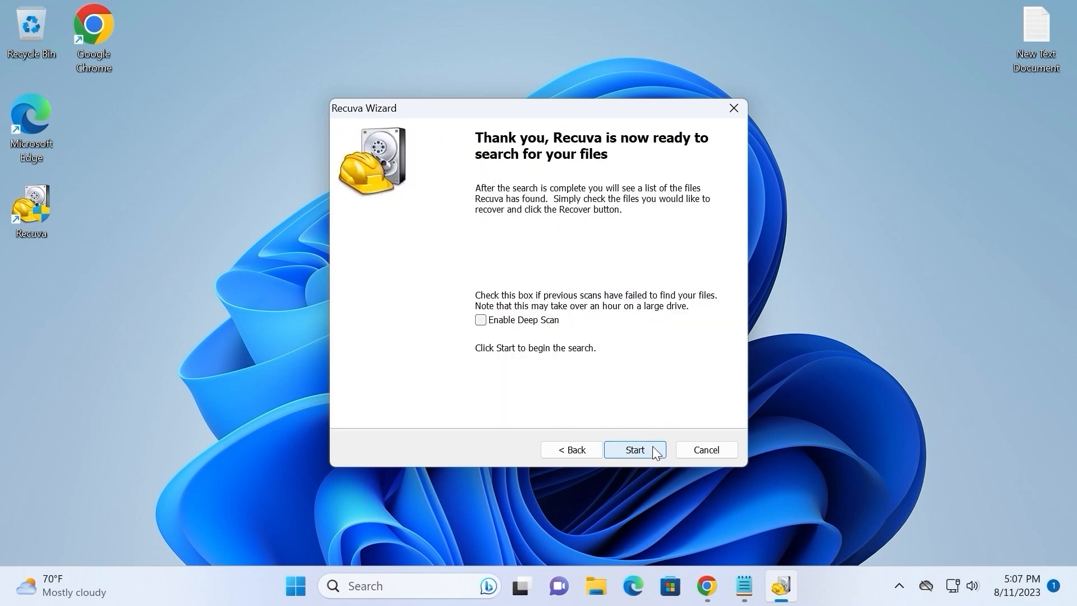
click(634, 450)
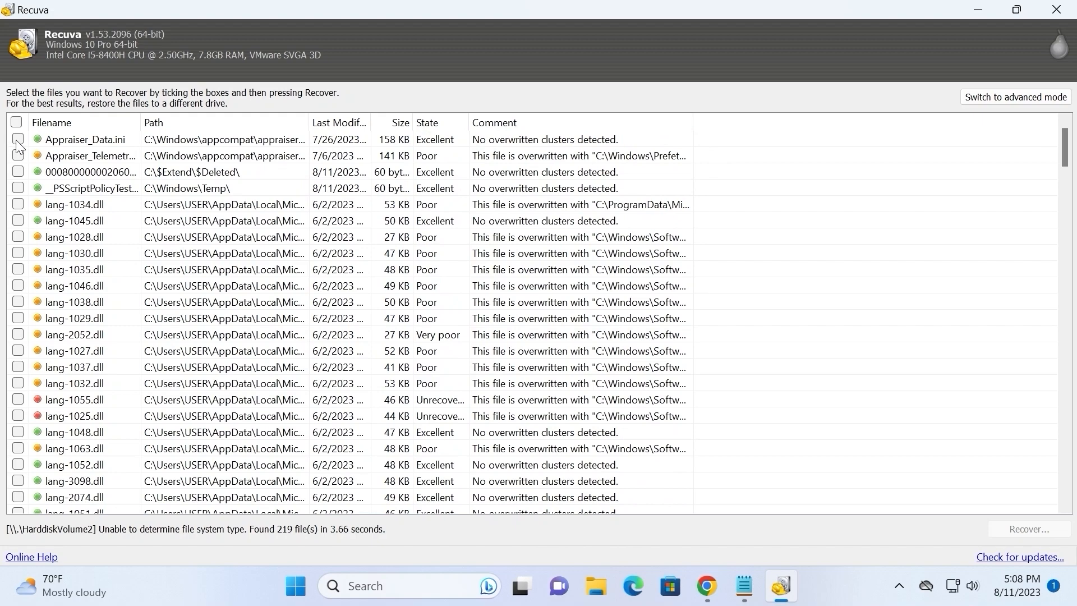
- Tick Appraiser_Data.ini, recover it to the Desktop, and close the Operation completed dialog
click(17, 140)
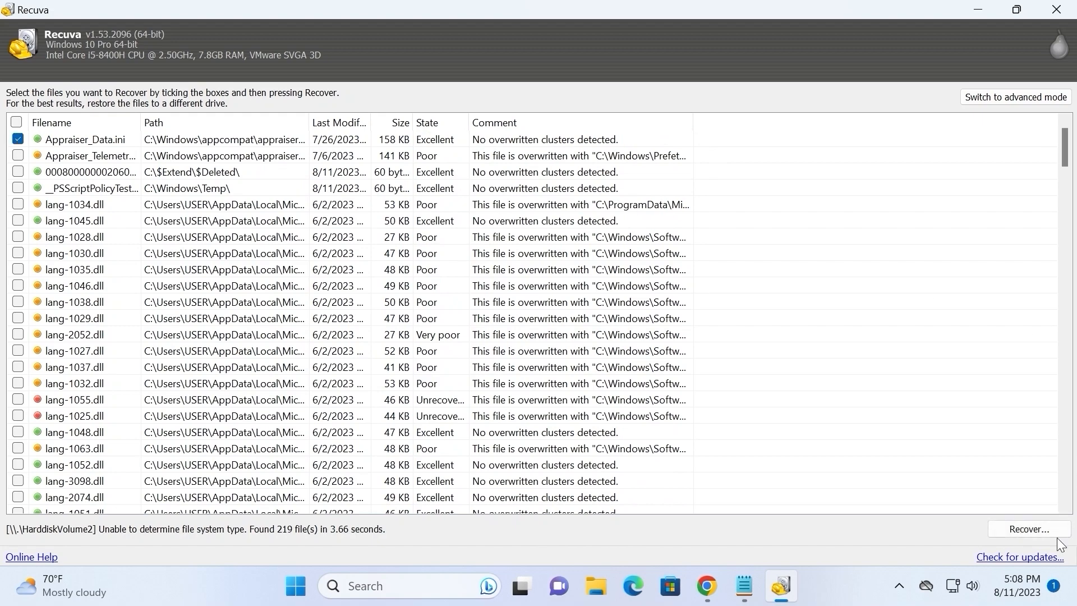
mouse_move(1029, 529)
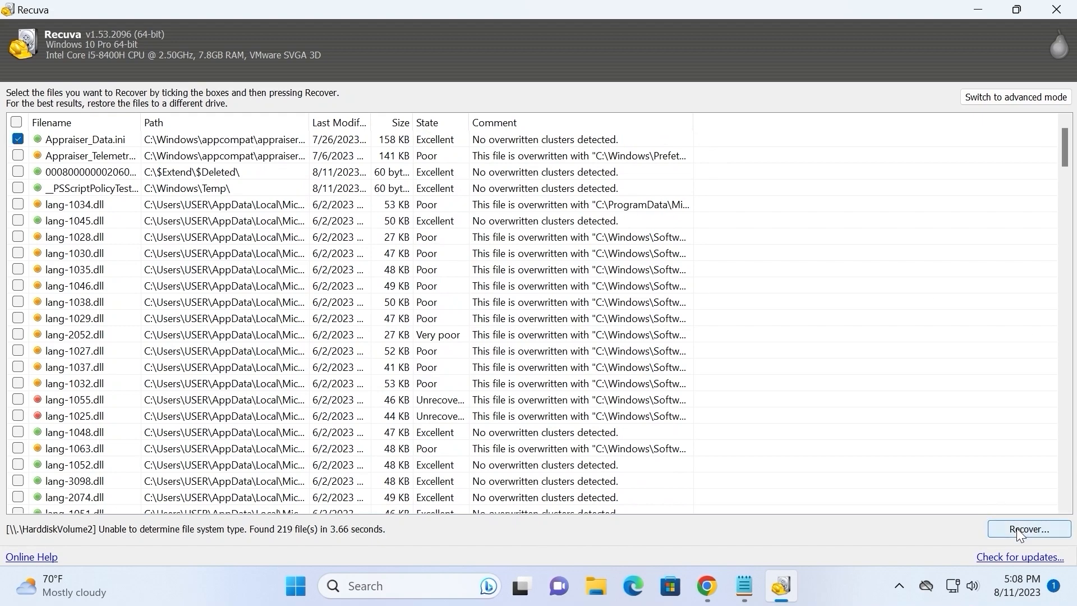
click(1029, 528)
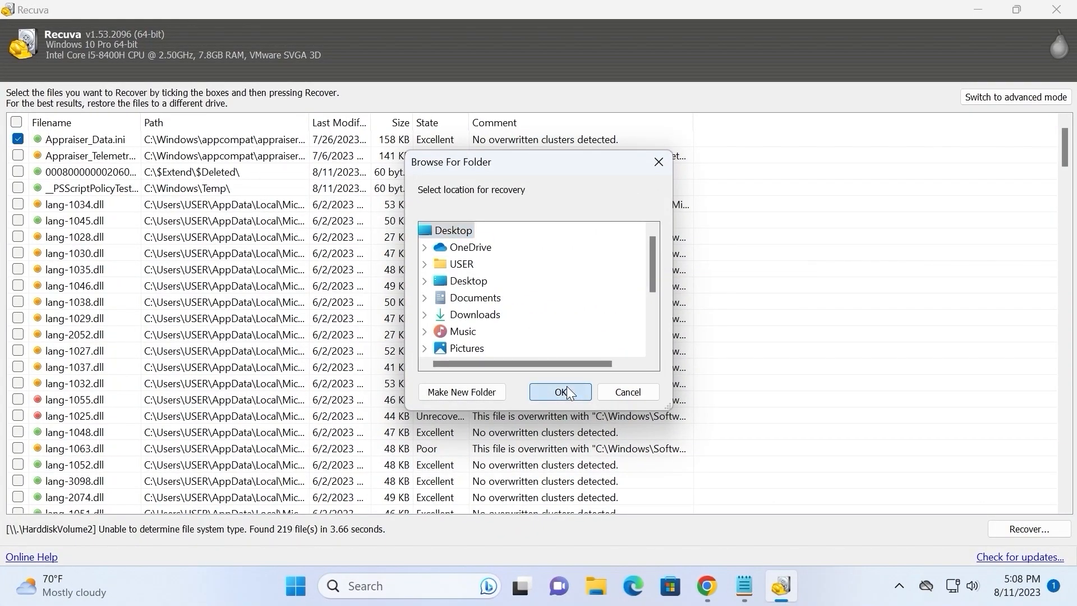
click(559, 392)
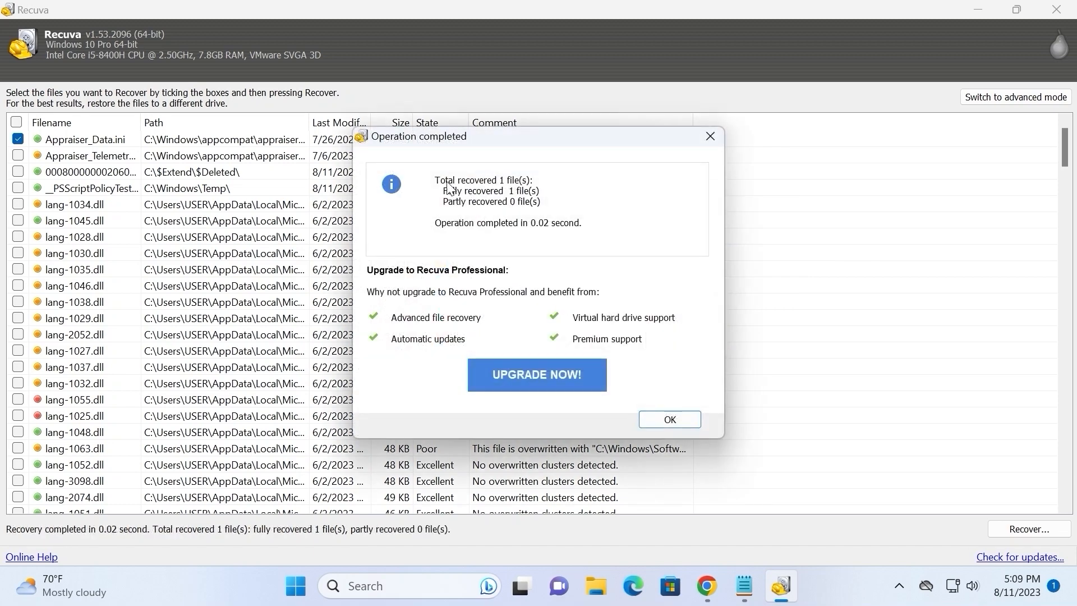
mouse_move(532, 211)
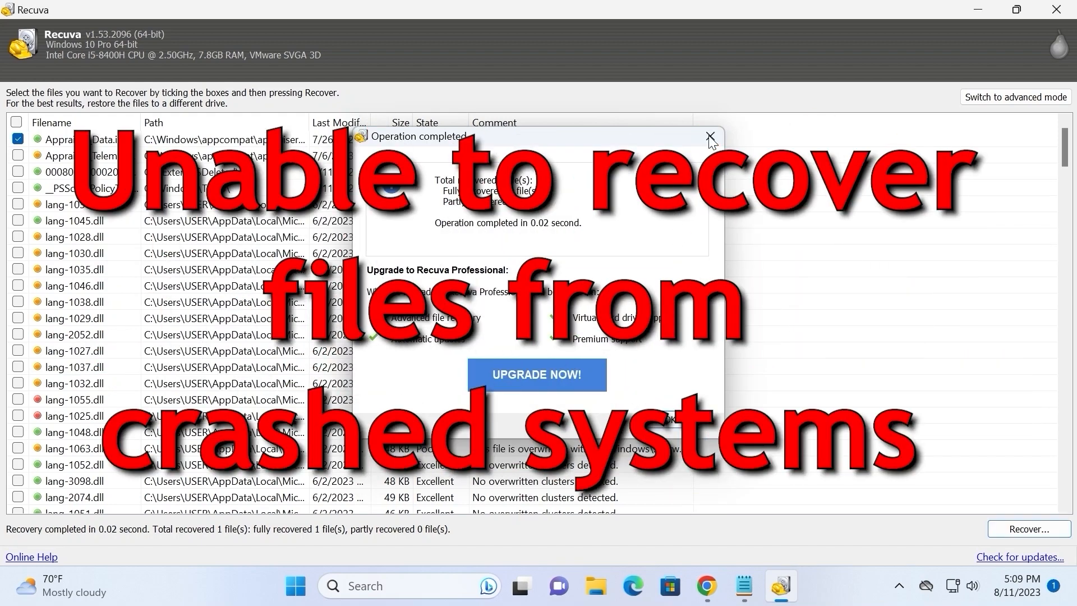
click(710, 137)
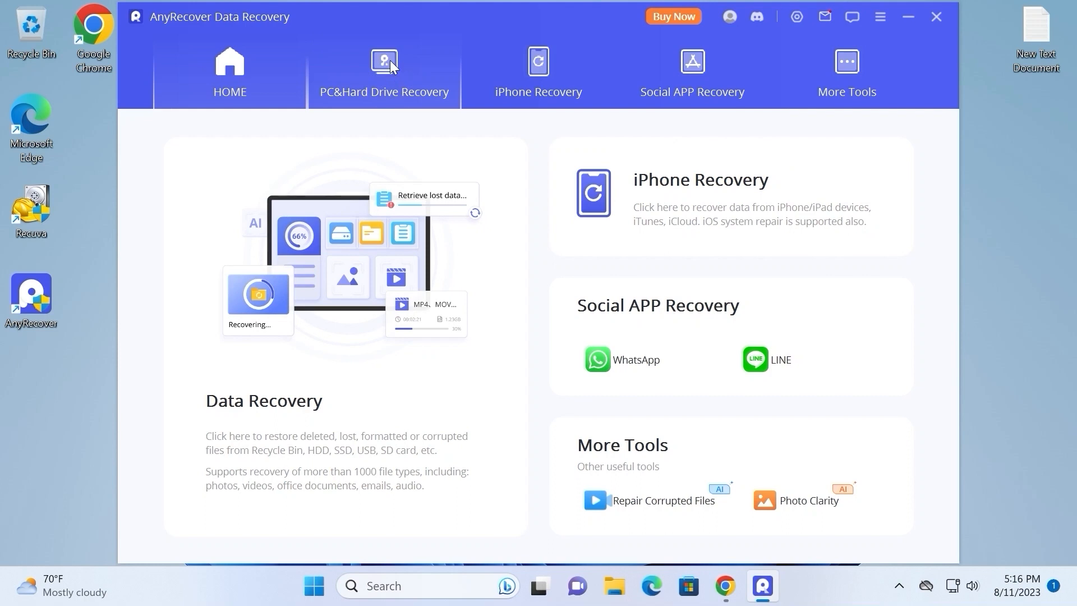
- Browse the iPhone Recovery (Recover From iCloud), Social APP Recovery and More Tools tabs
click(538, 73)
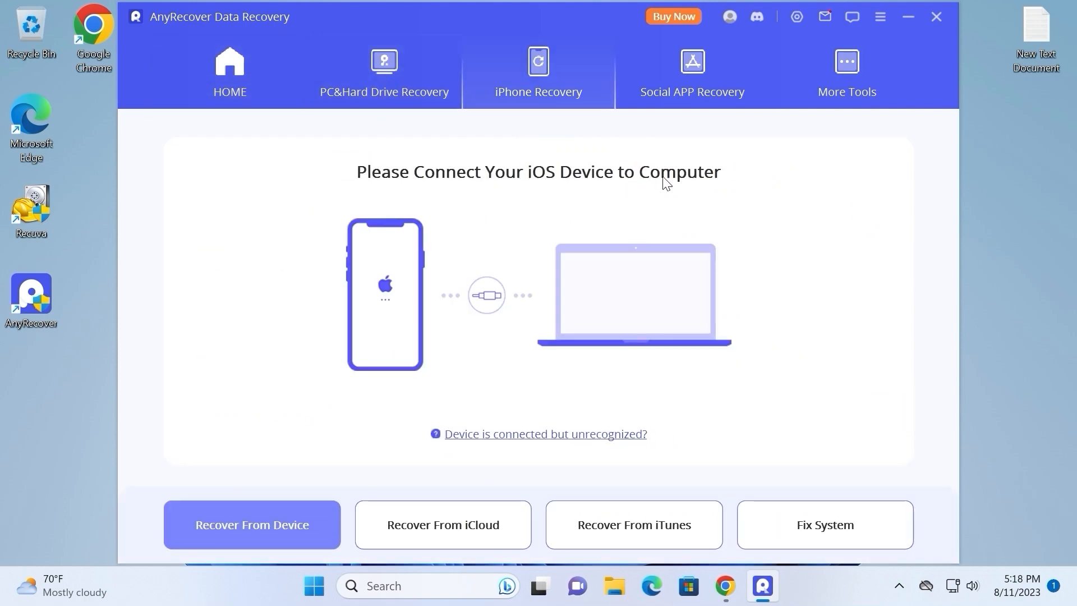
click(443, 524)
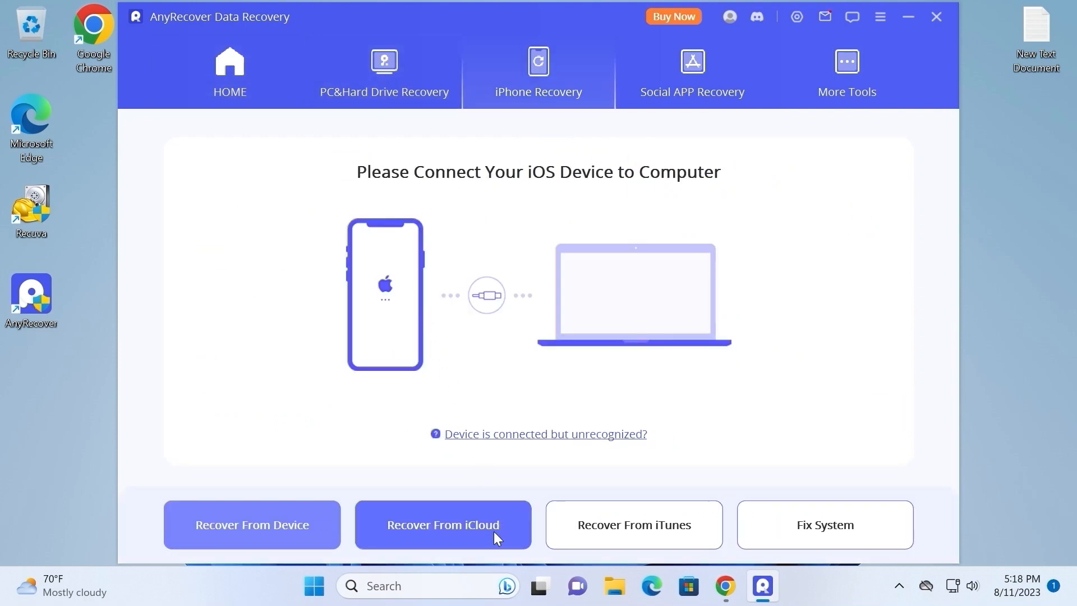
click(691, 72)
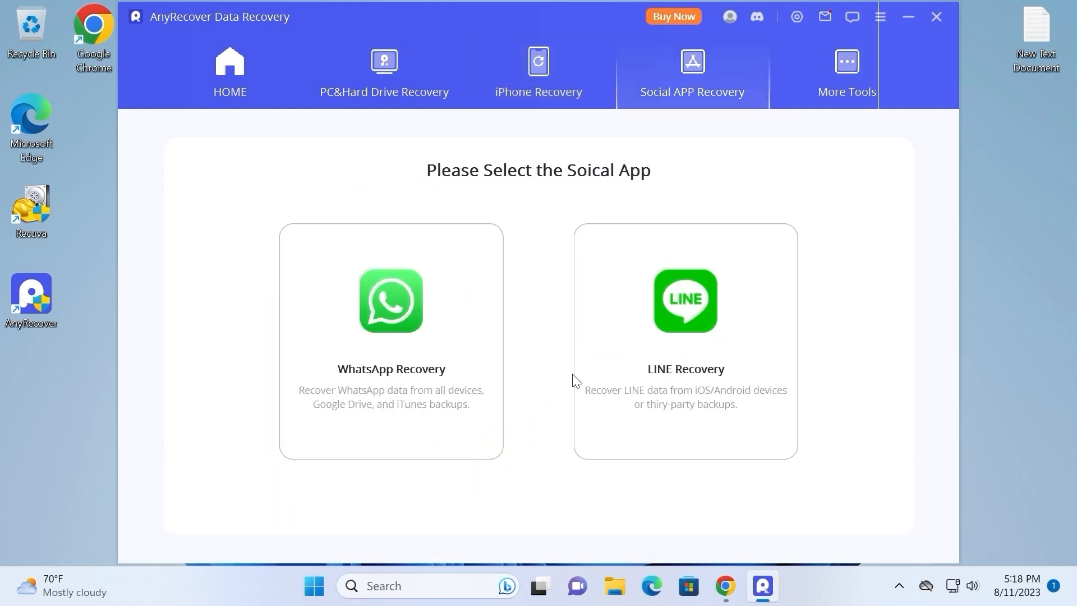
mouse_move(883, 429)
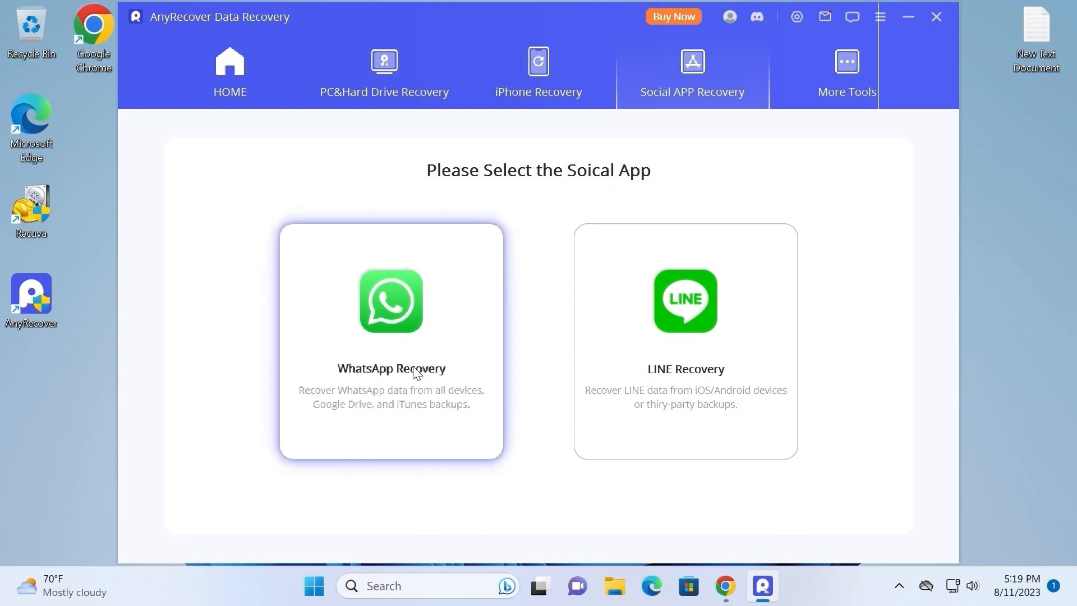
click(846, 73)
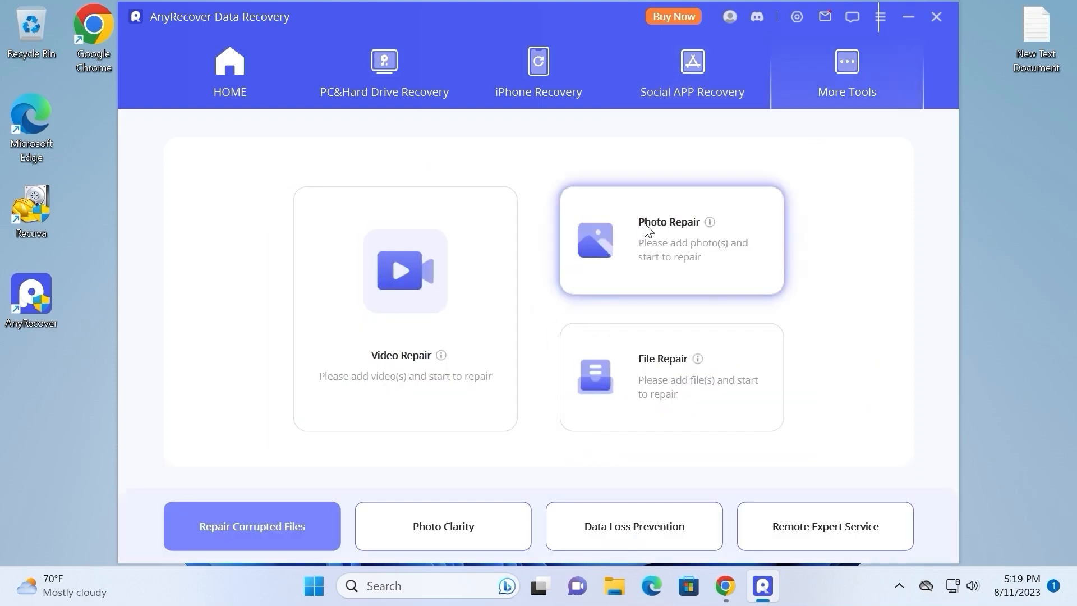
mouse_move(937, 16)
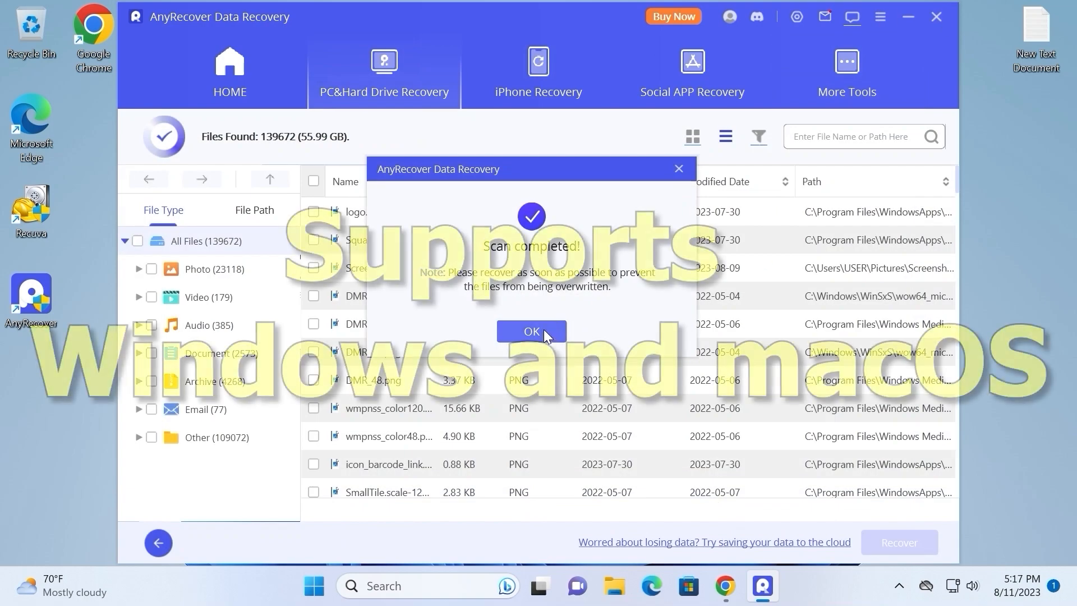
- Dismiss the scan notice, enlarge the pdf.png preview, then select the Email file-type category
click(530, 331)
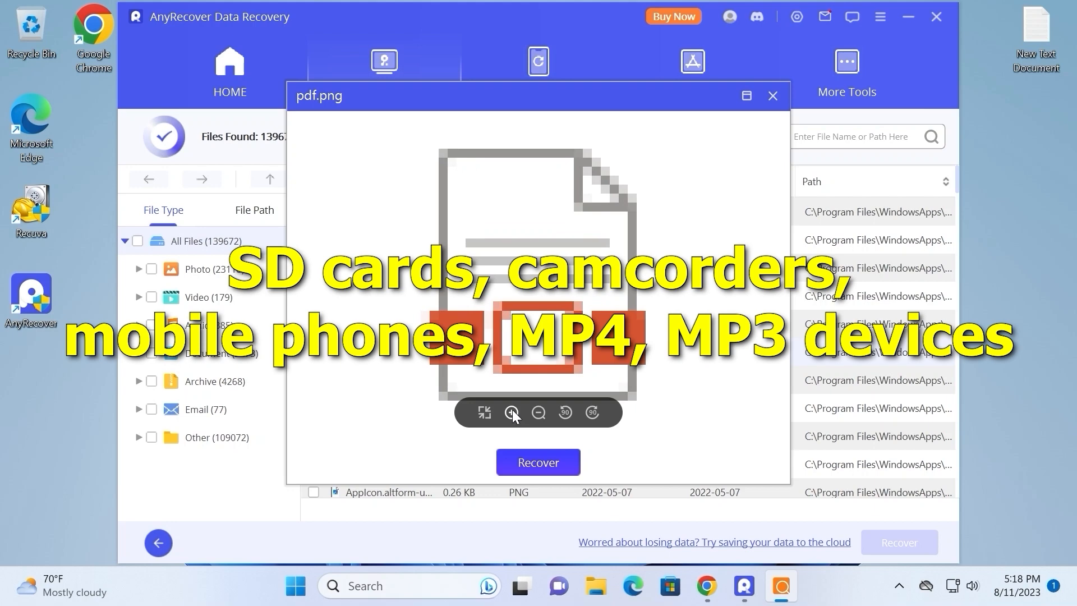
click(538, 413)
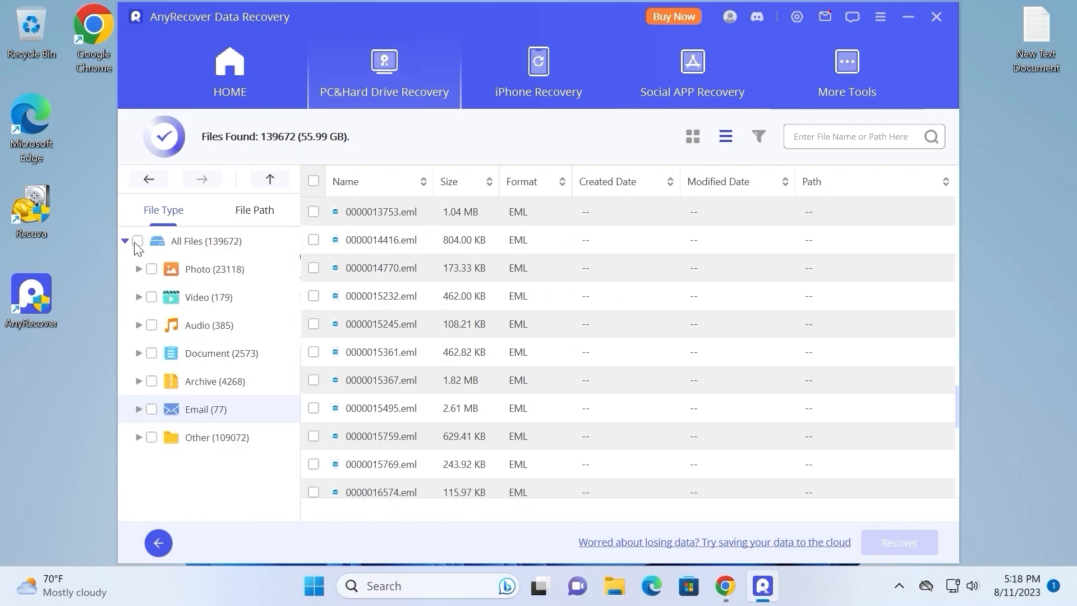
click(151, 241)
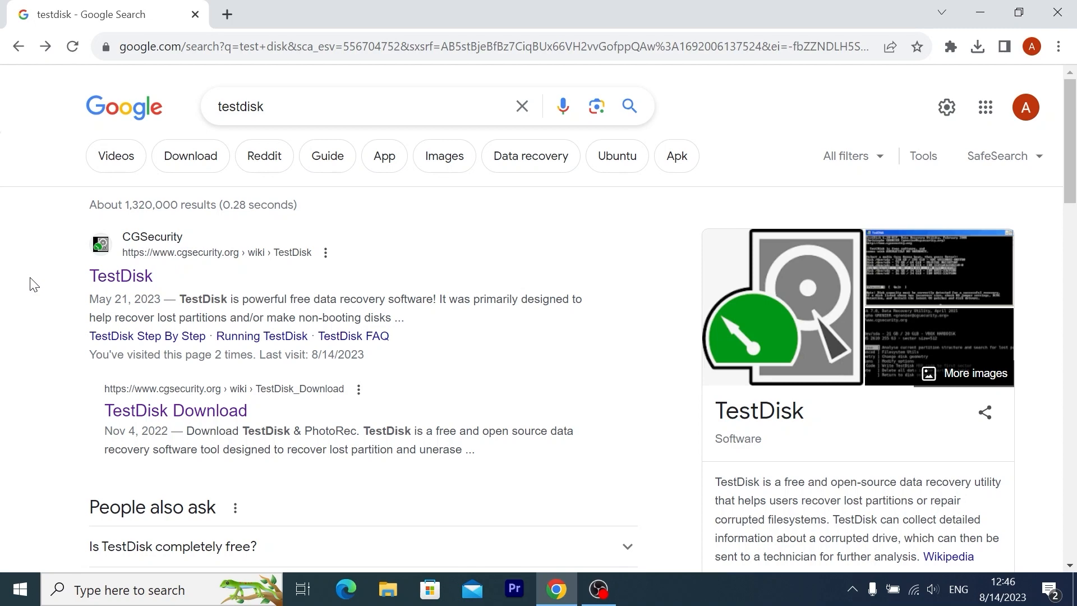
mouse_move(665, 257)
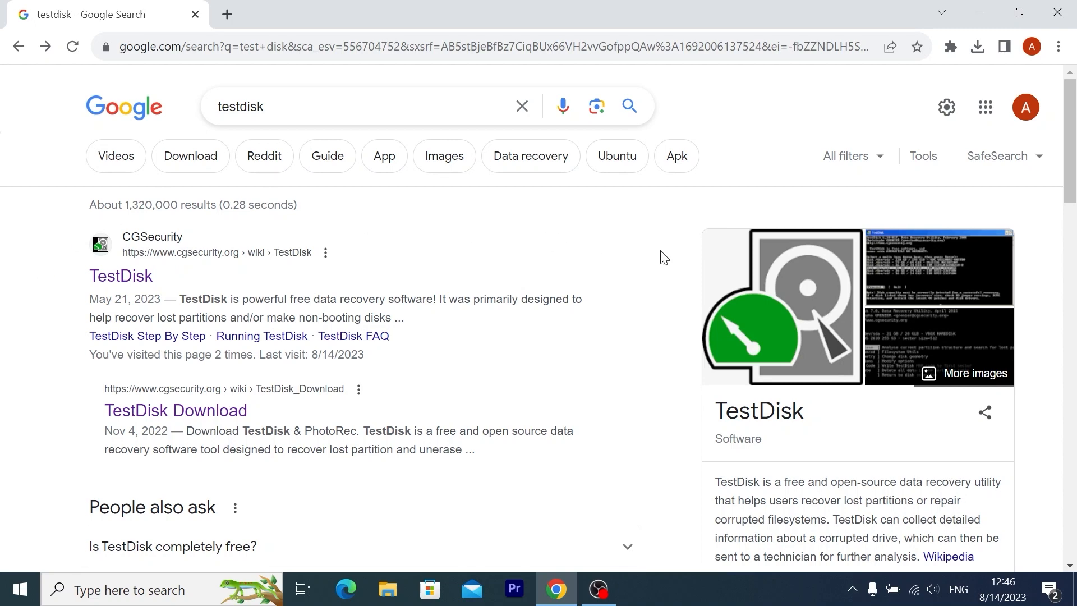
- Open the TestDisk Download result and download TestDisk & PhotoRec 7.2-WIP for Windows
click(121, 276)
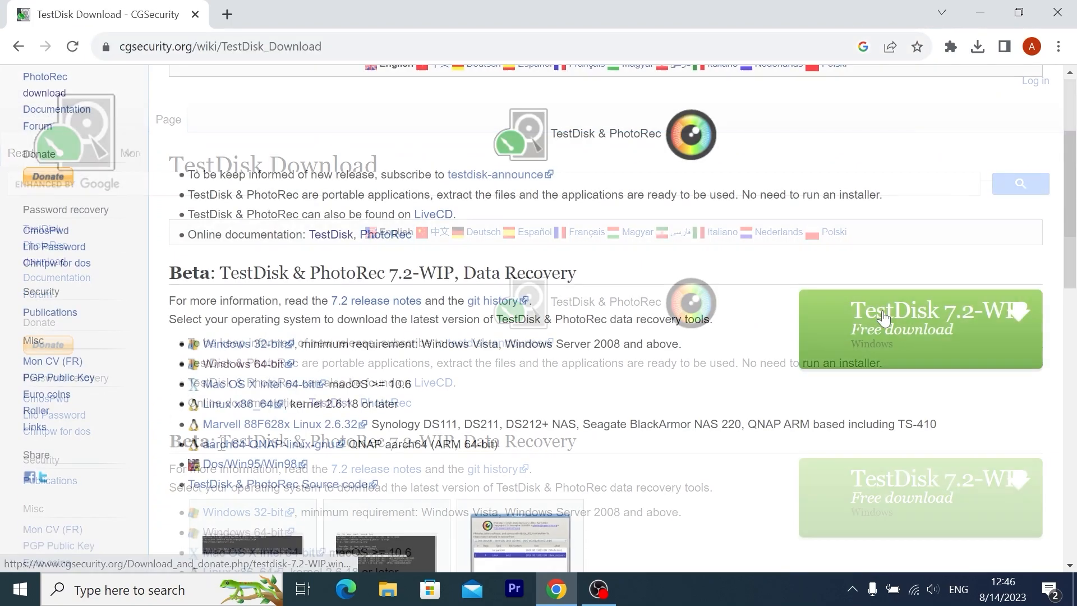
click(919, 319)
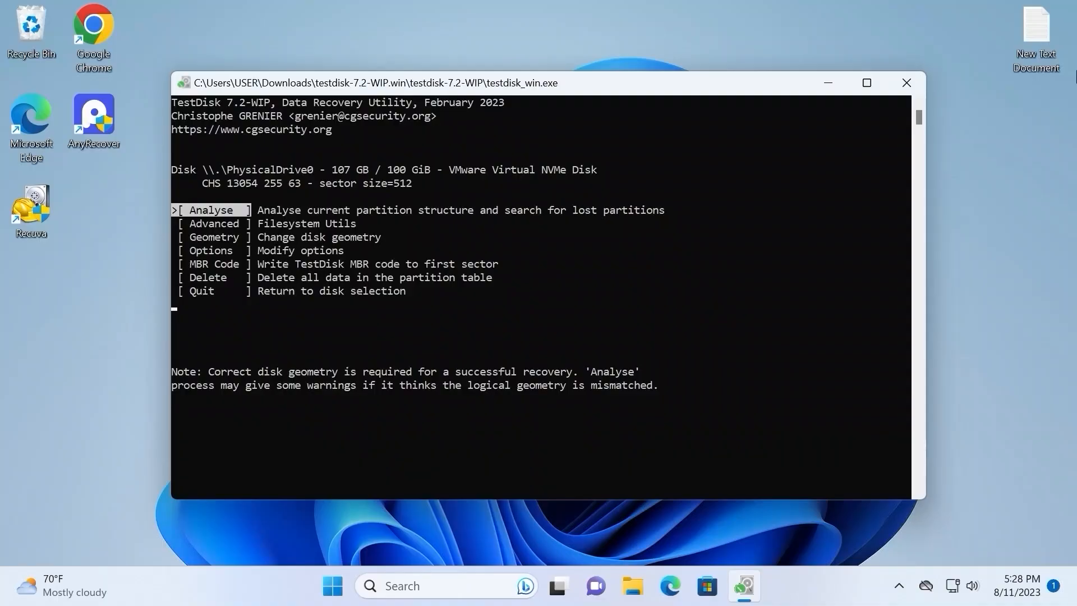
- Browse TestDisk's disk menu options and move through the deleted NTFS partitions list
key(Down)
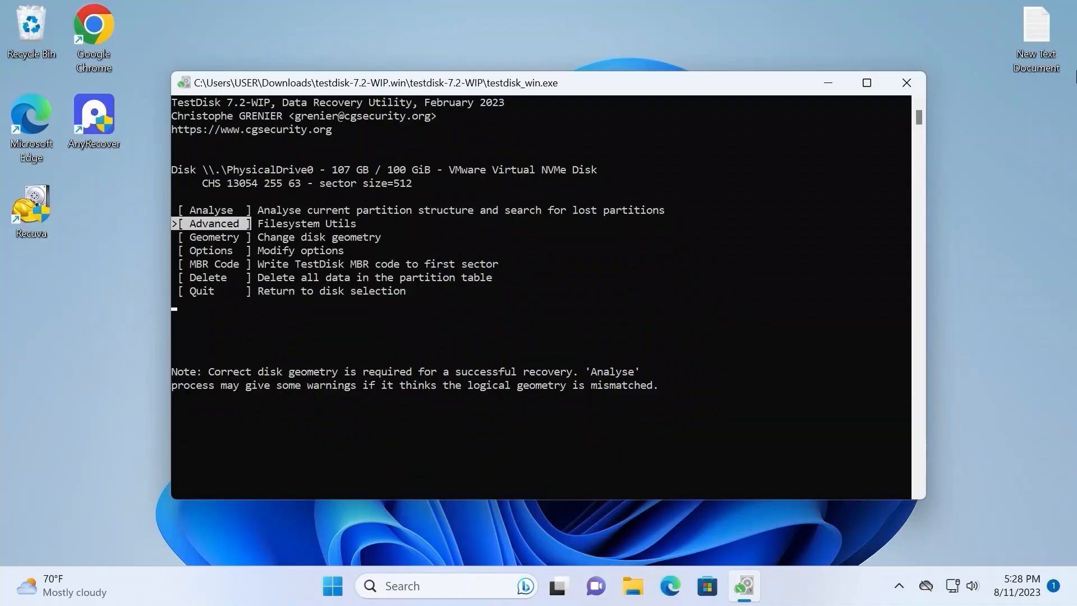
key(down)
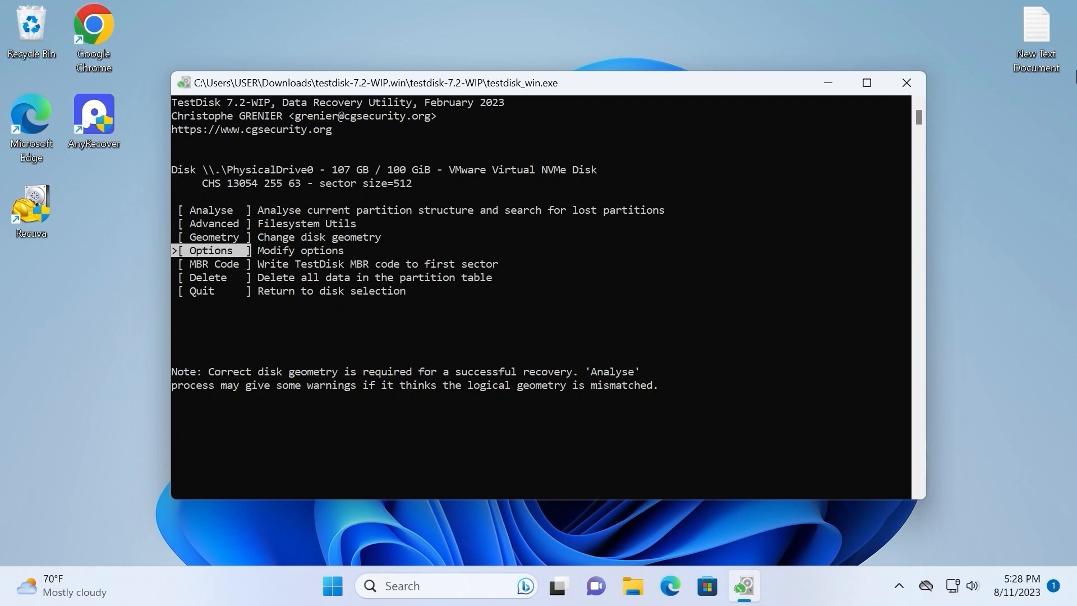
key(Down)
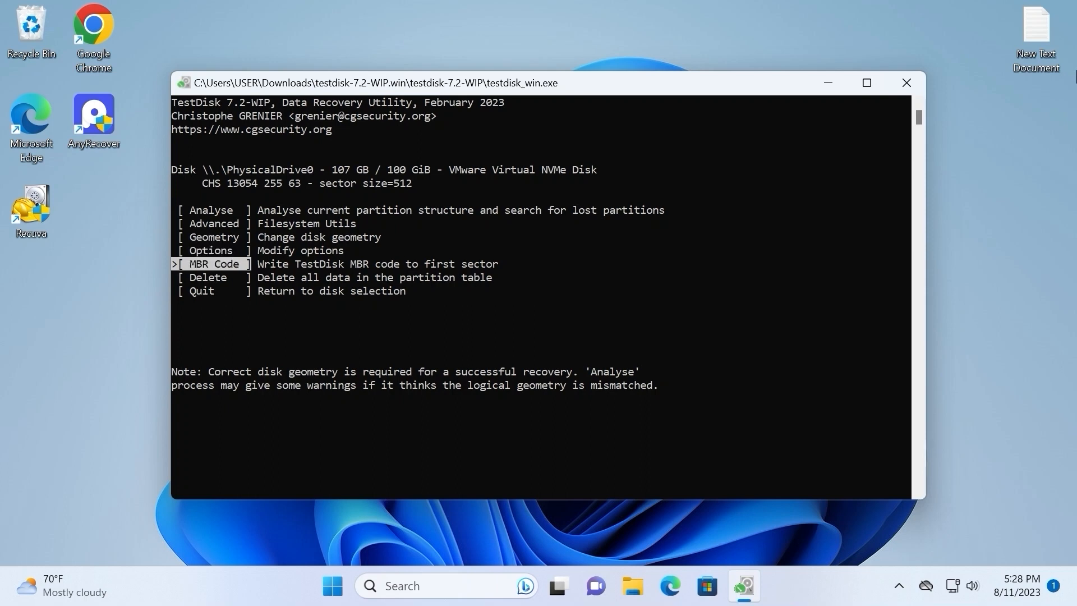
key(up)
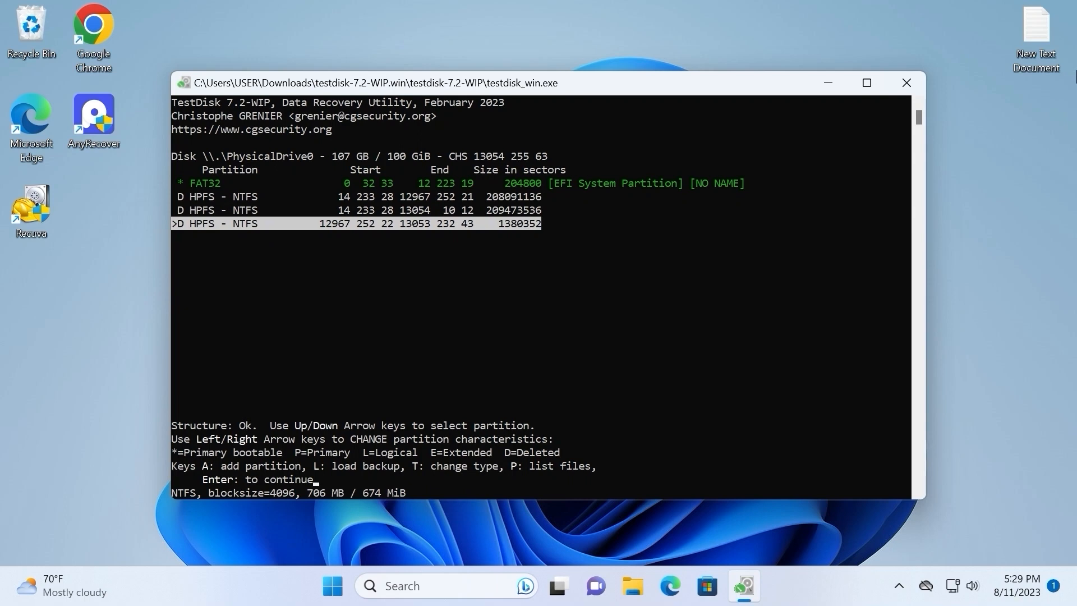
key(up)
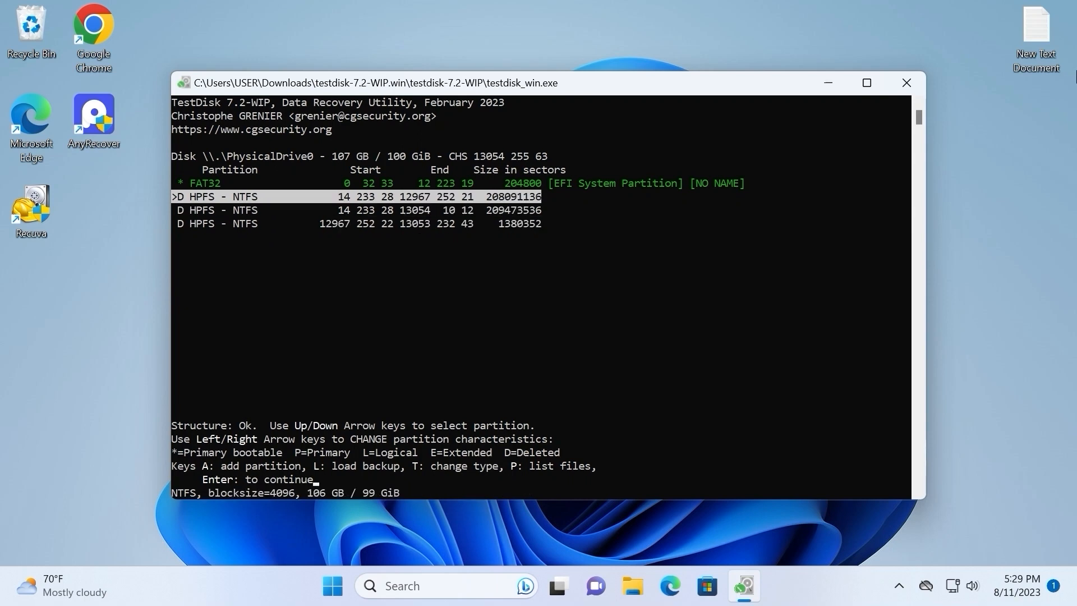
key(Down)
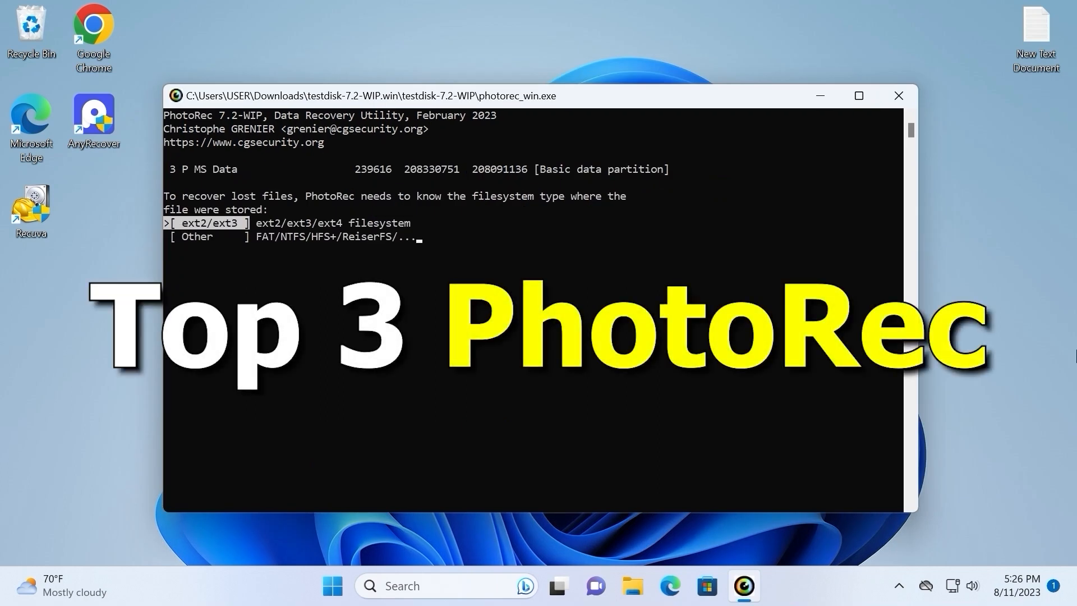
- Set PhotoRec's filesystem type to FAT/NTFS, browse the destination up to C:\, then close it
key(Down)
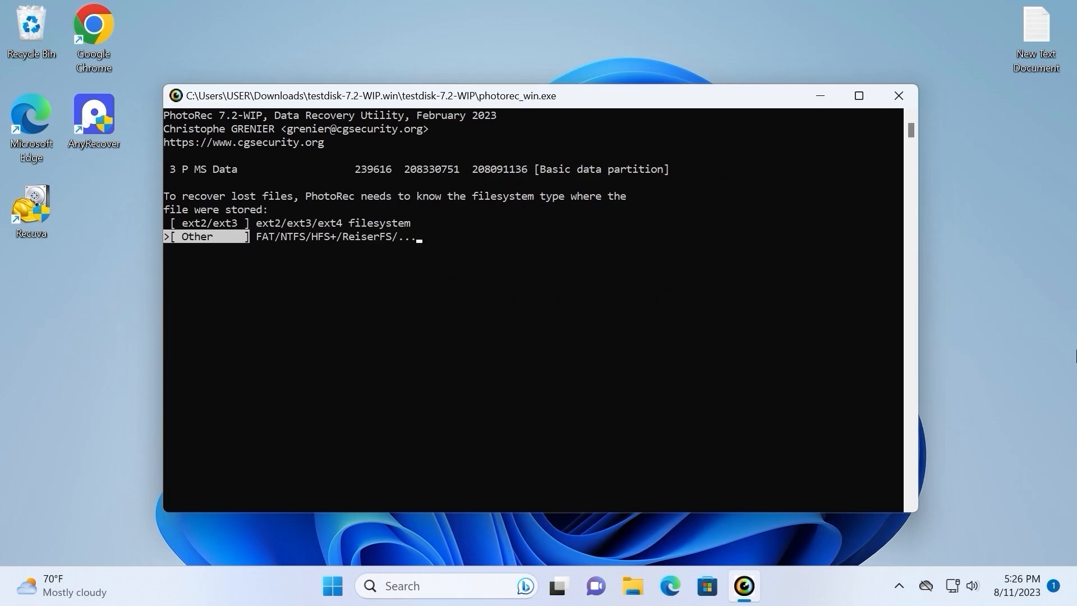
key(enter)
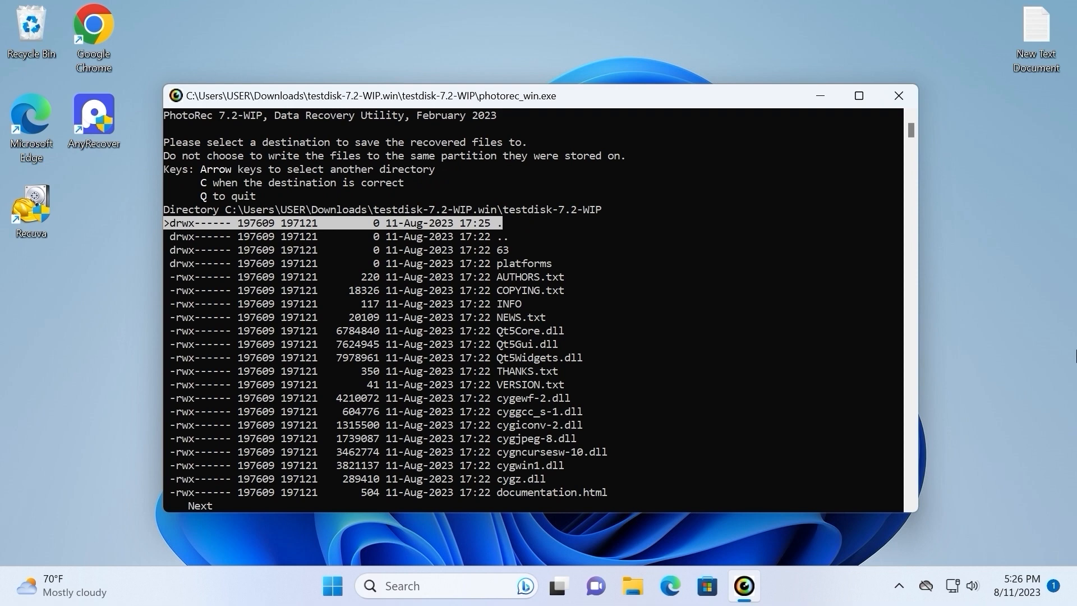
key(down)
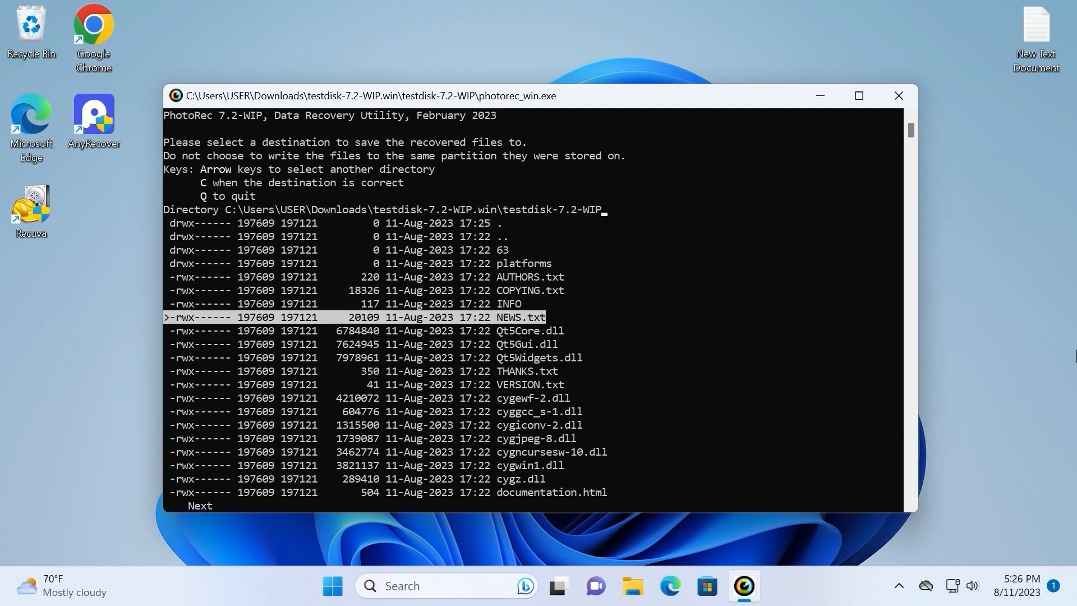
key(down)
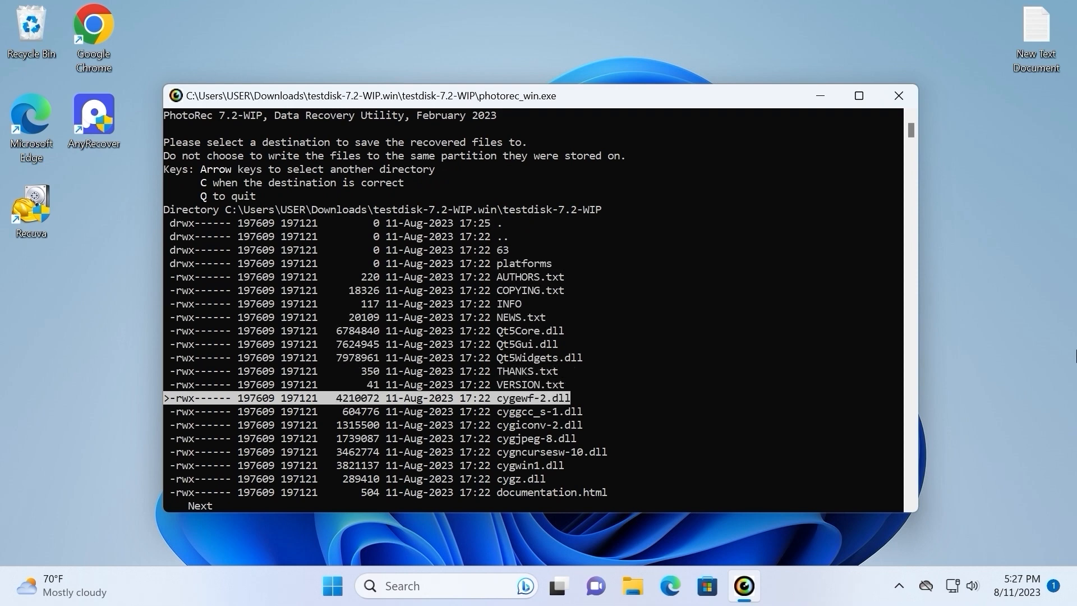
key(Down)
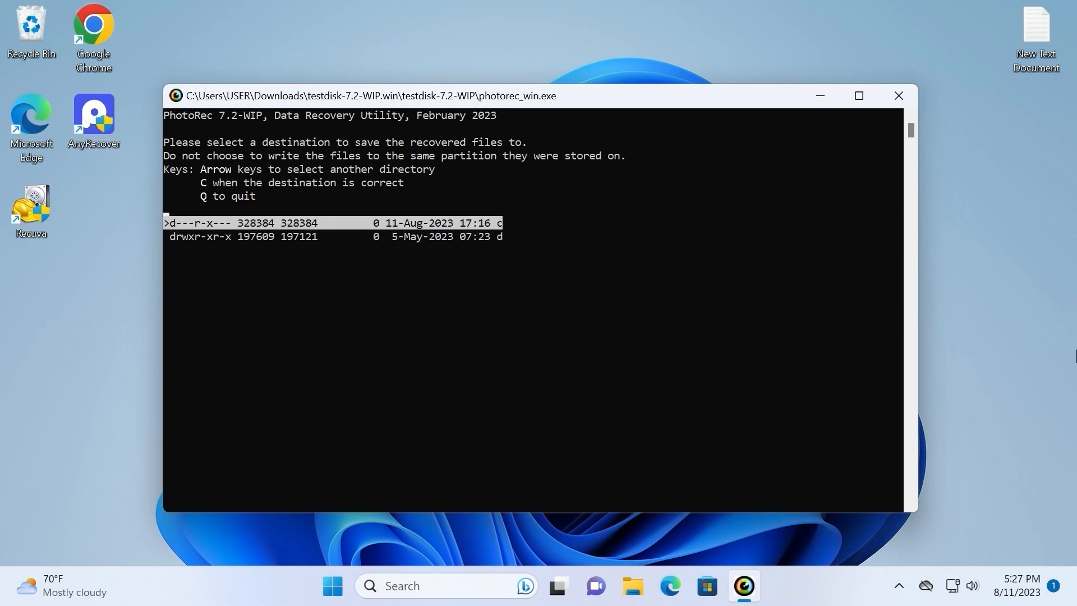
key(enter)
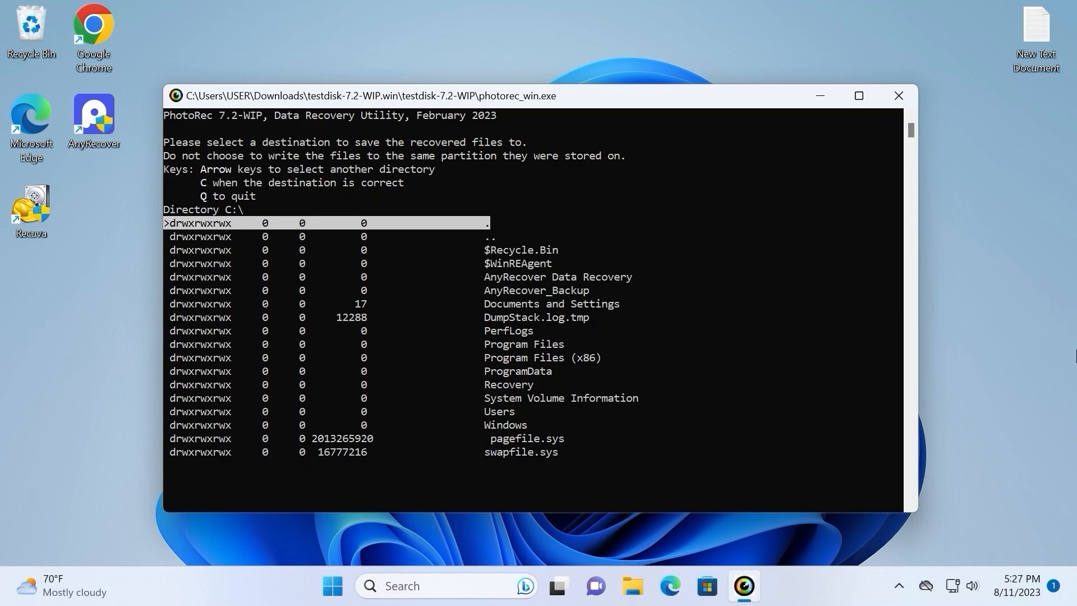
click(898, 96)
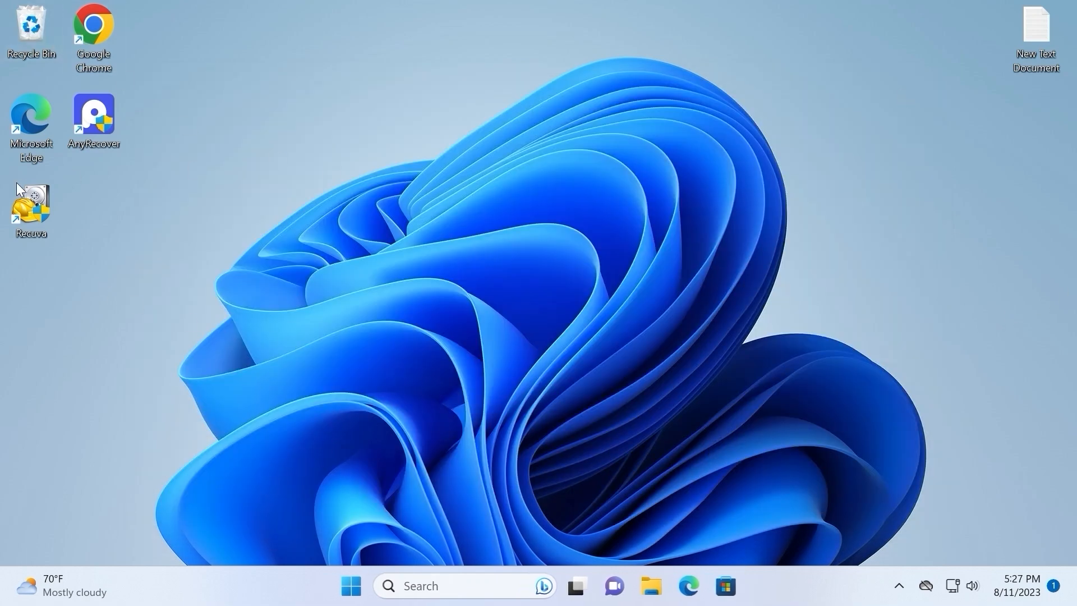
- Preview and close the Square150x150Logo.scale-125.png and SplashScreen.scale-125.png images in AnyRecover's results
double_click(94, 119)
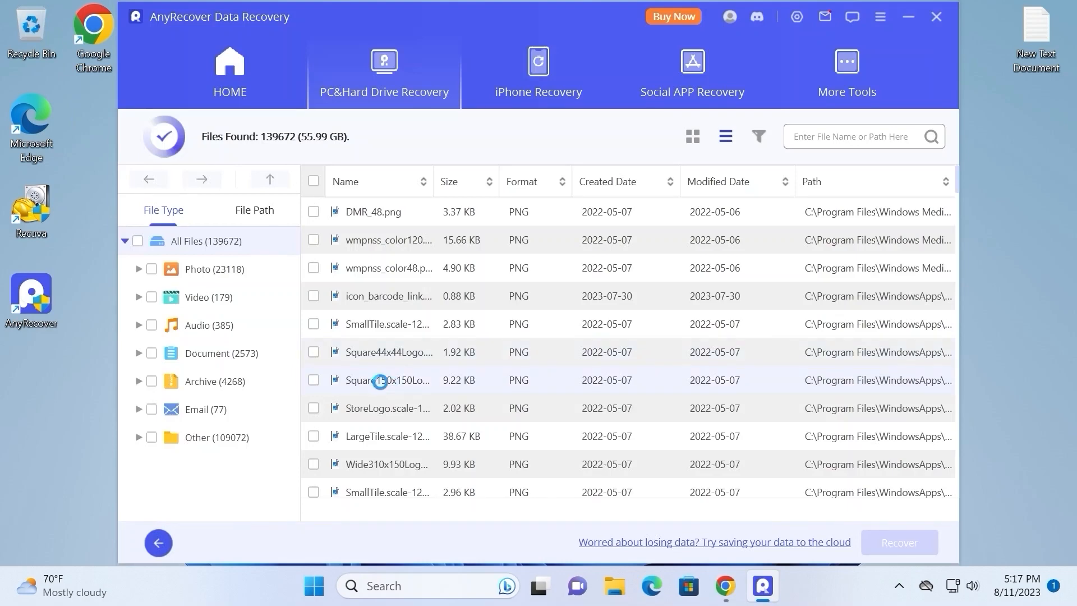
double_click(388, 380)
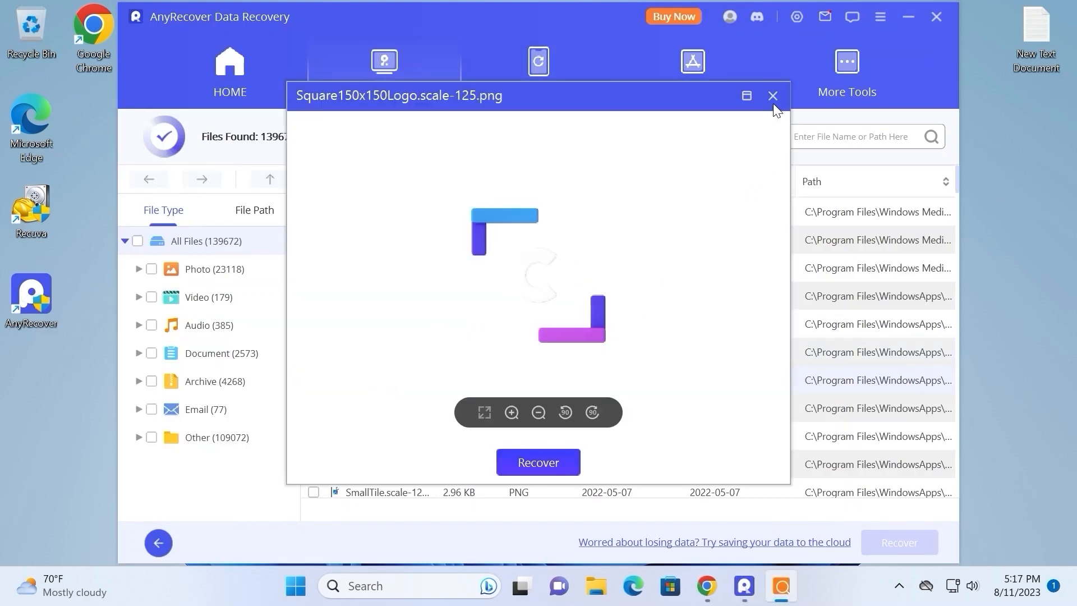
click(771, 95)
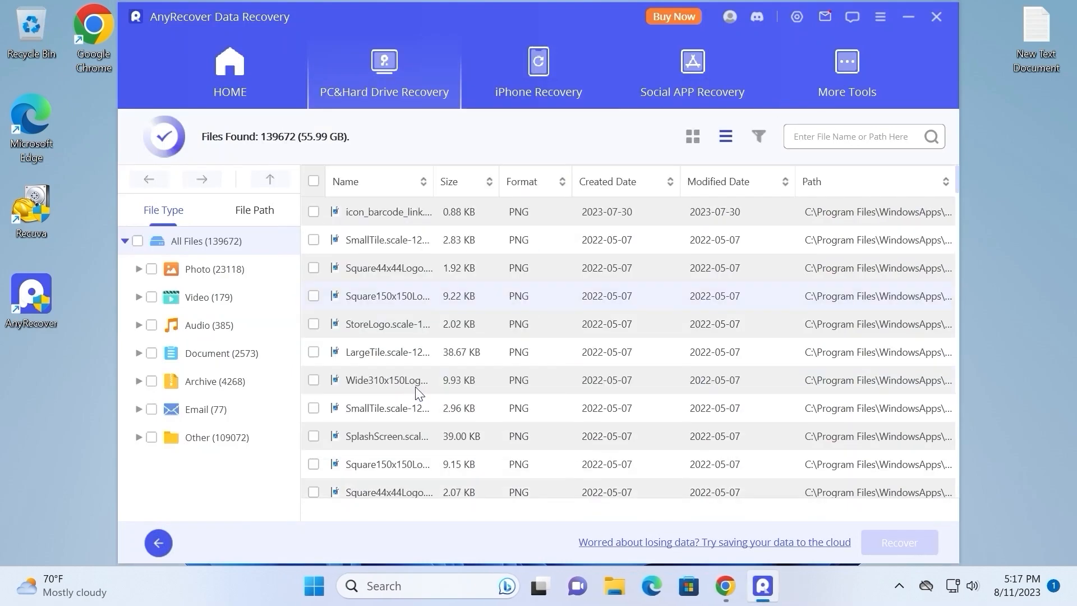
double_click(387, 437)
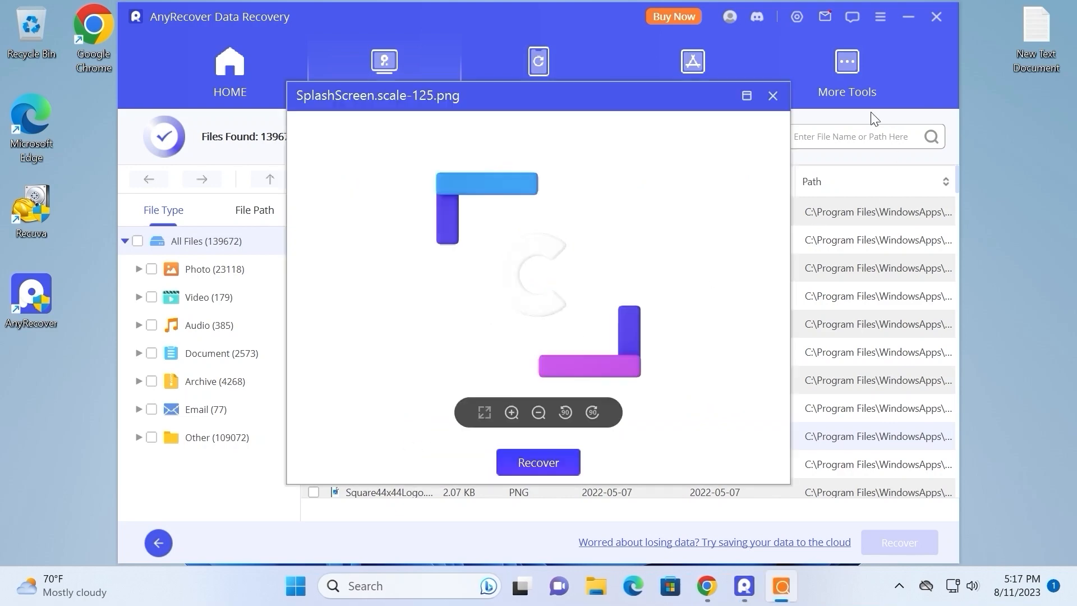
click(772, 96)
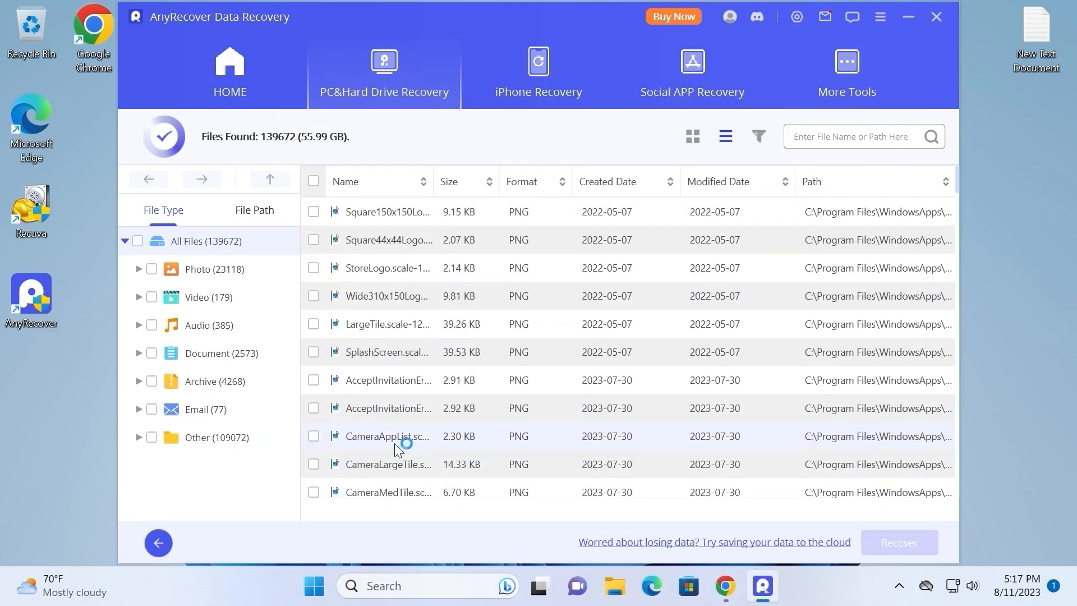